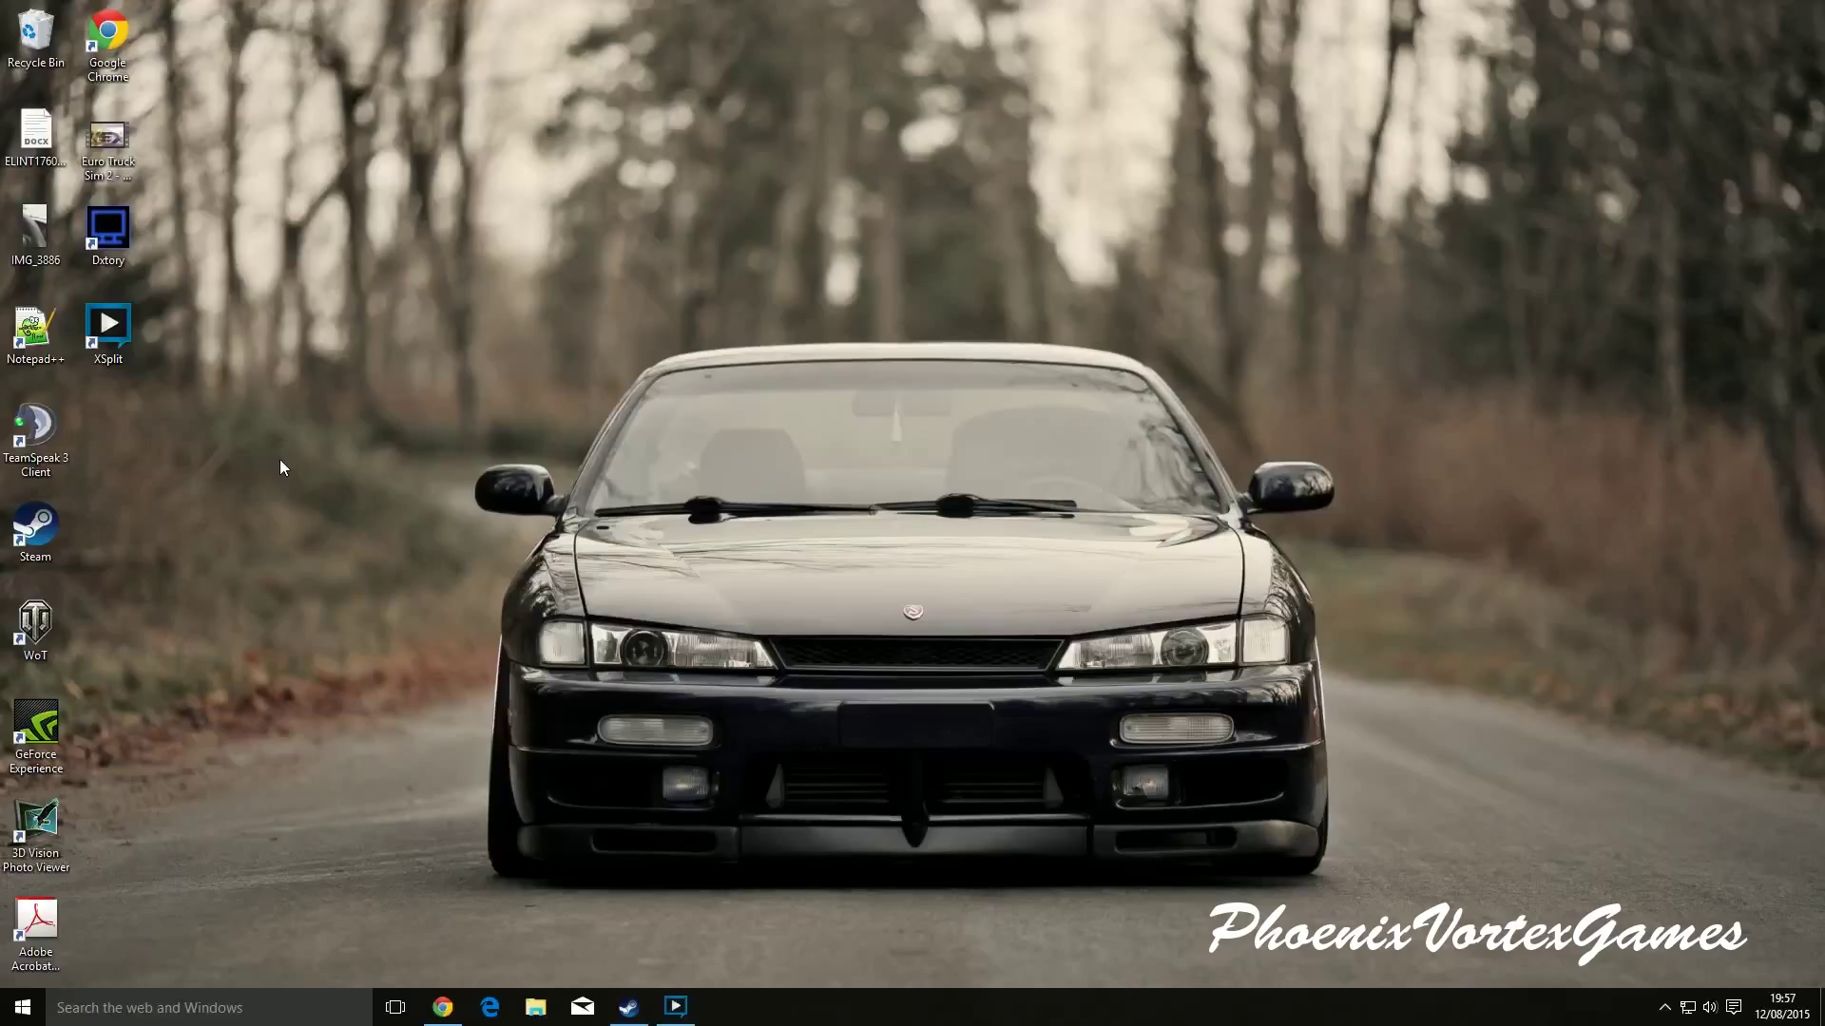
pyautogui.moveTo(299, 482)
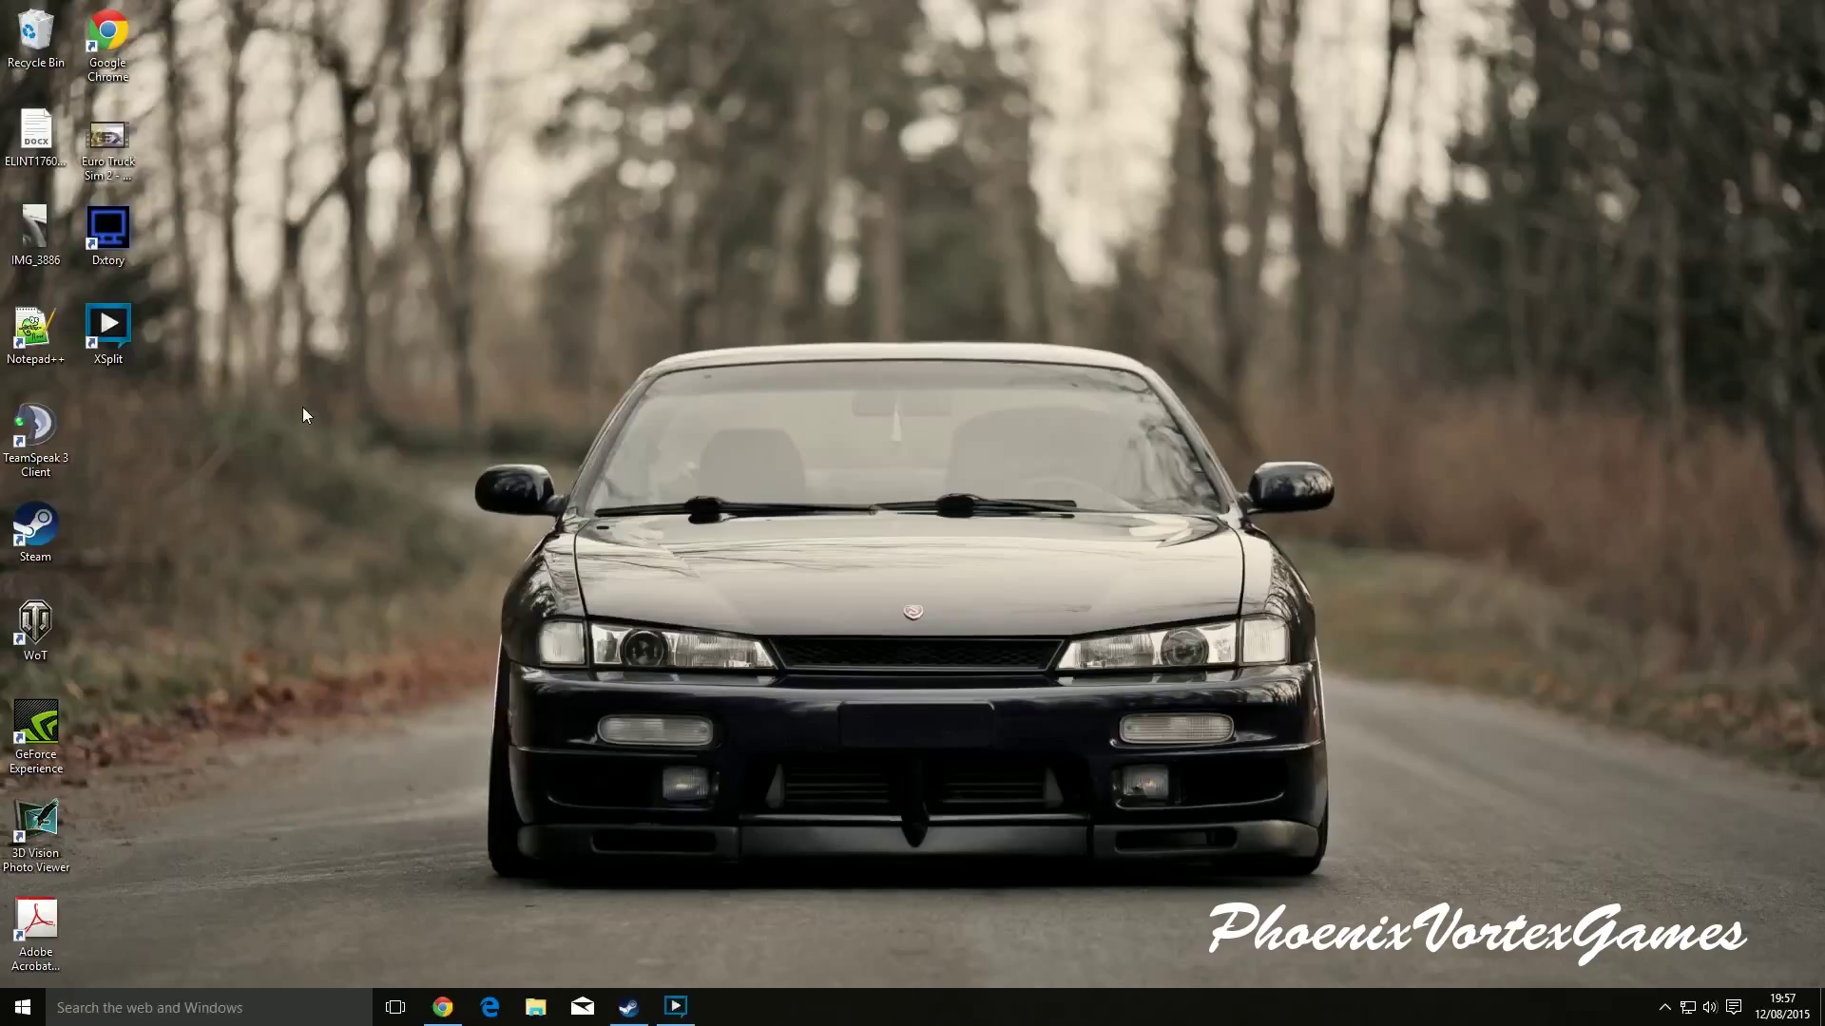
# Launch the Settings app from the Start menu.
pyautogui.click(21, 1007)
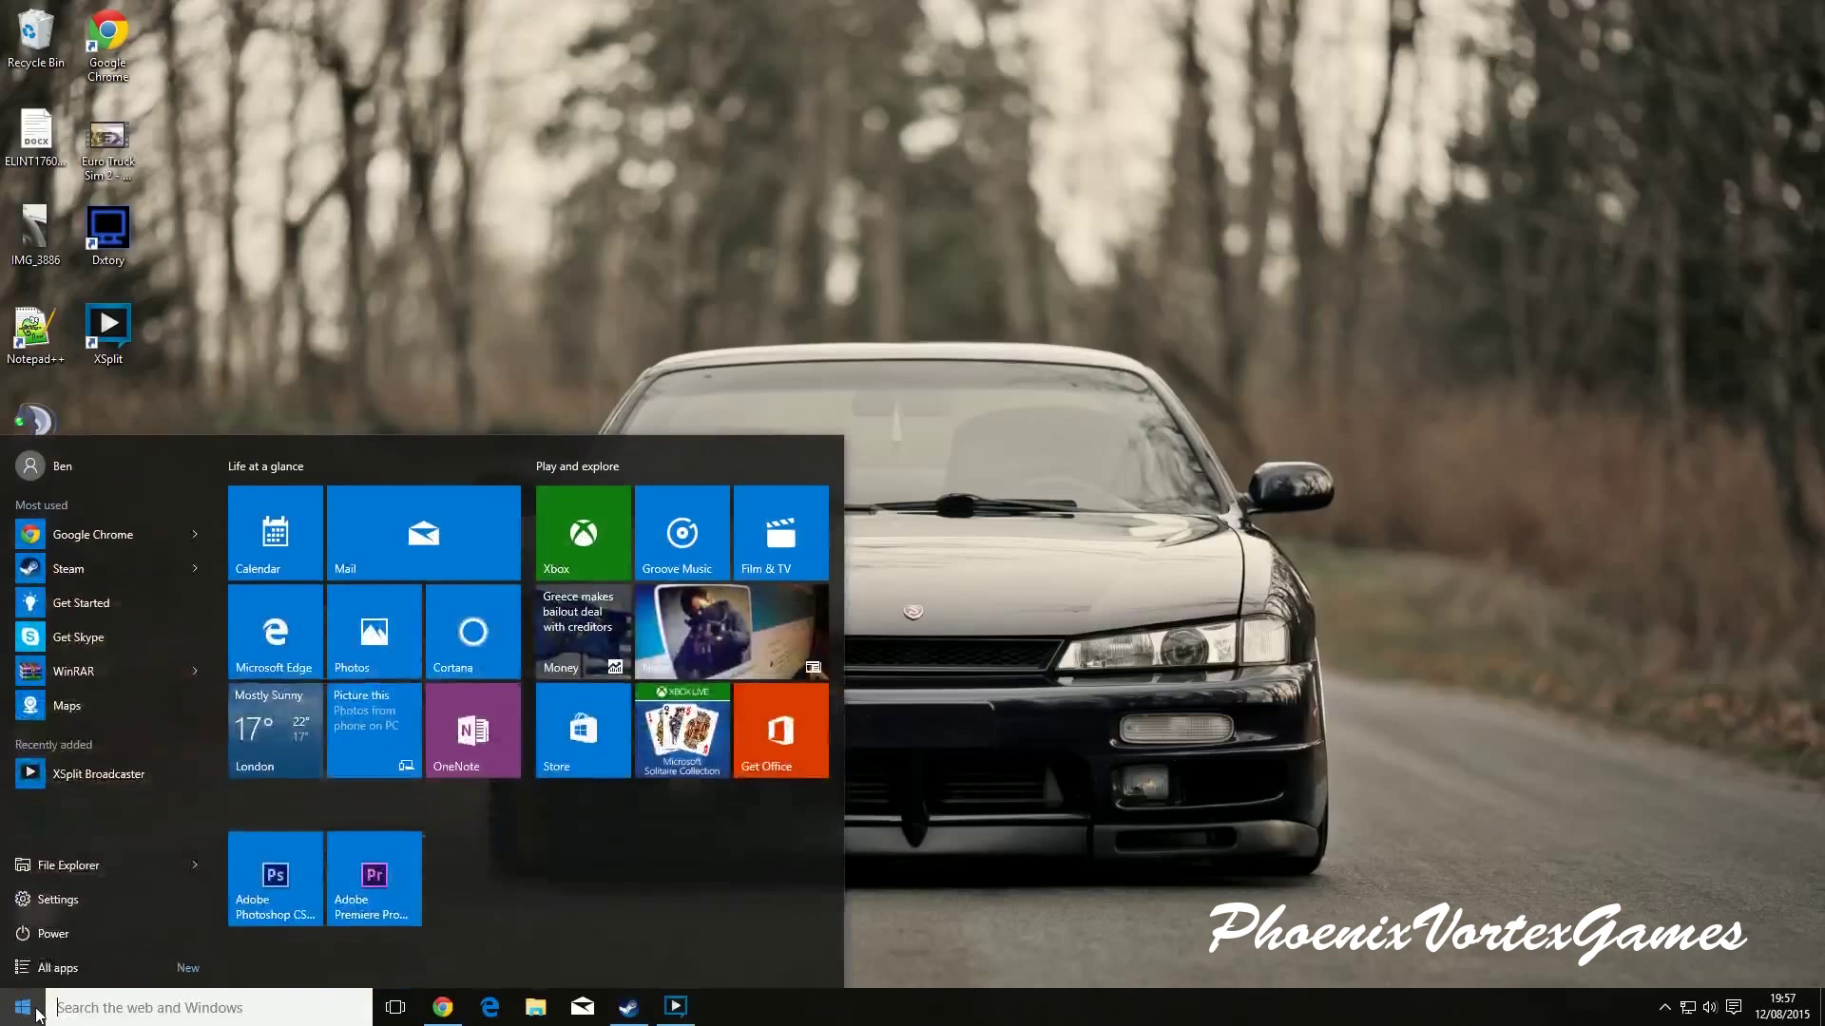
pyautogui.click(58, 899)
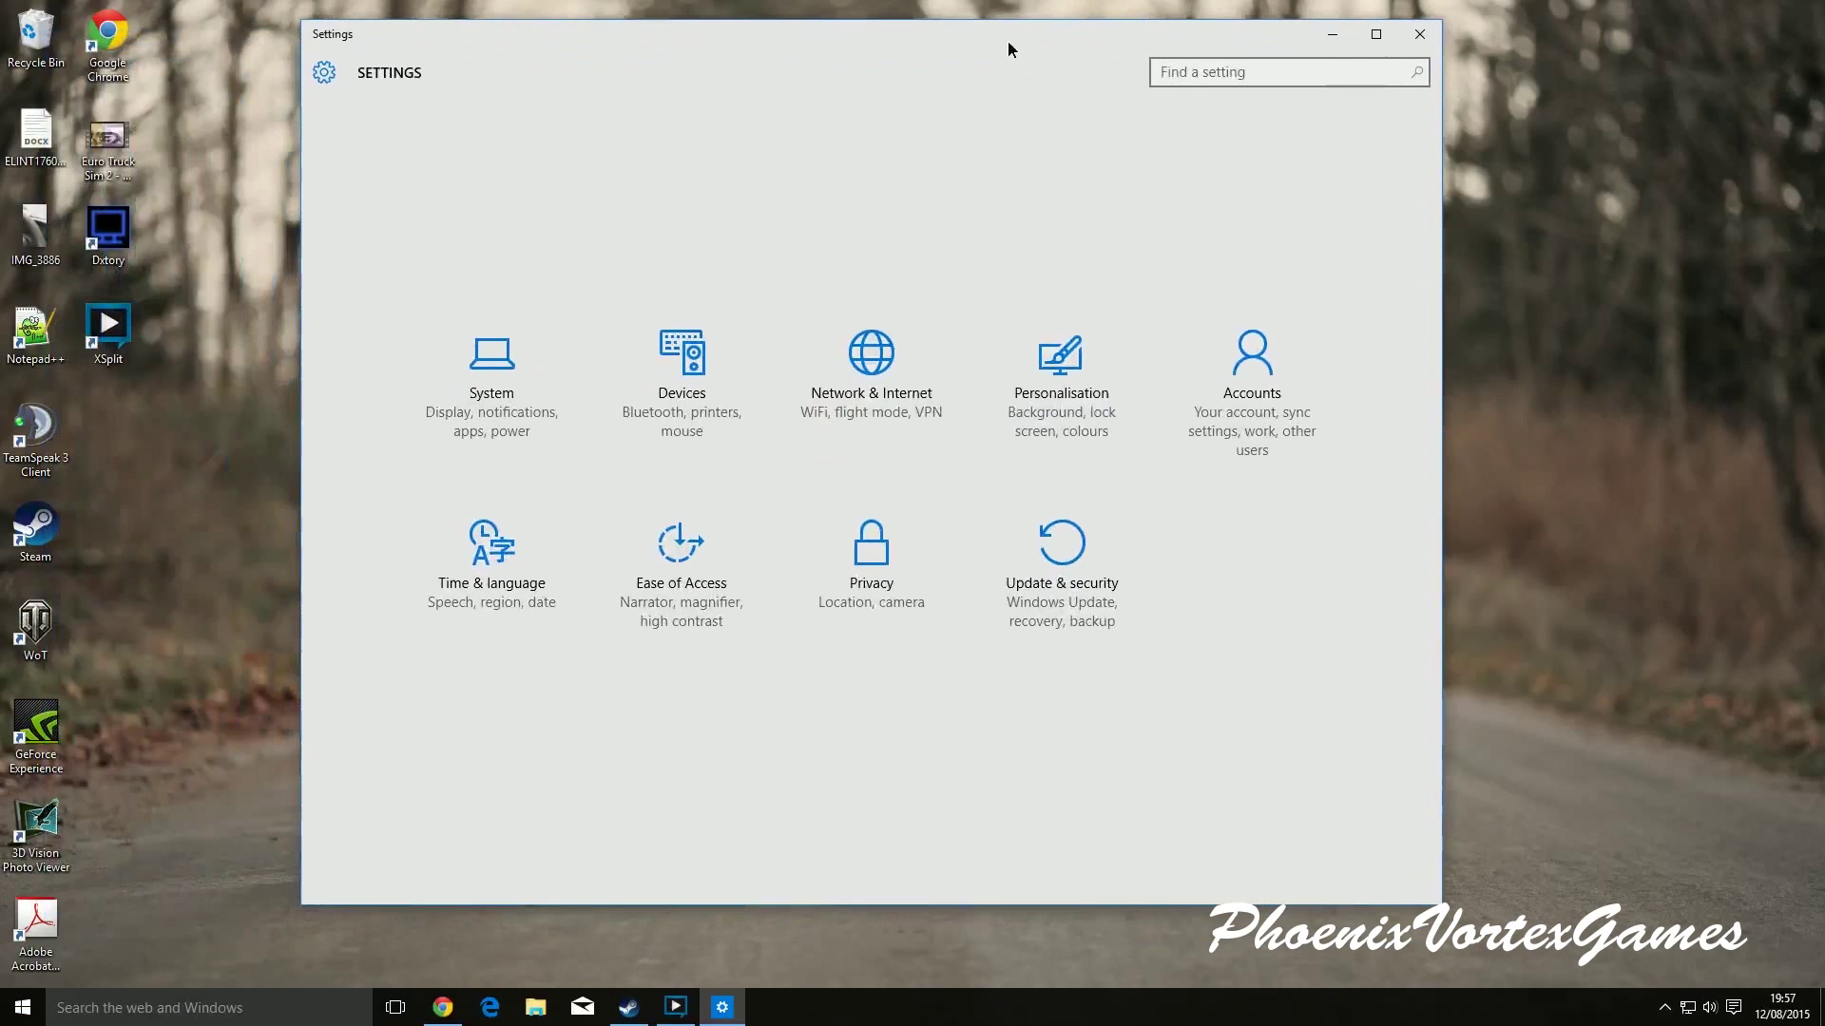
# Switch 'Updates from more than one place' to Off under Update & security advanced delivery options.
pyautogui.click(1060, 547)
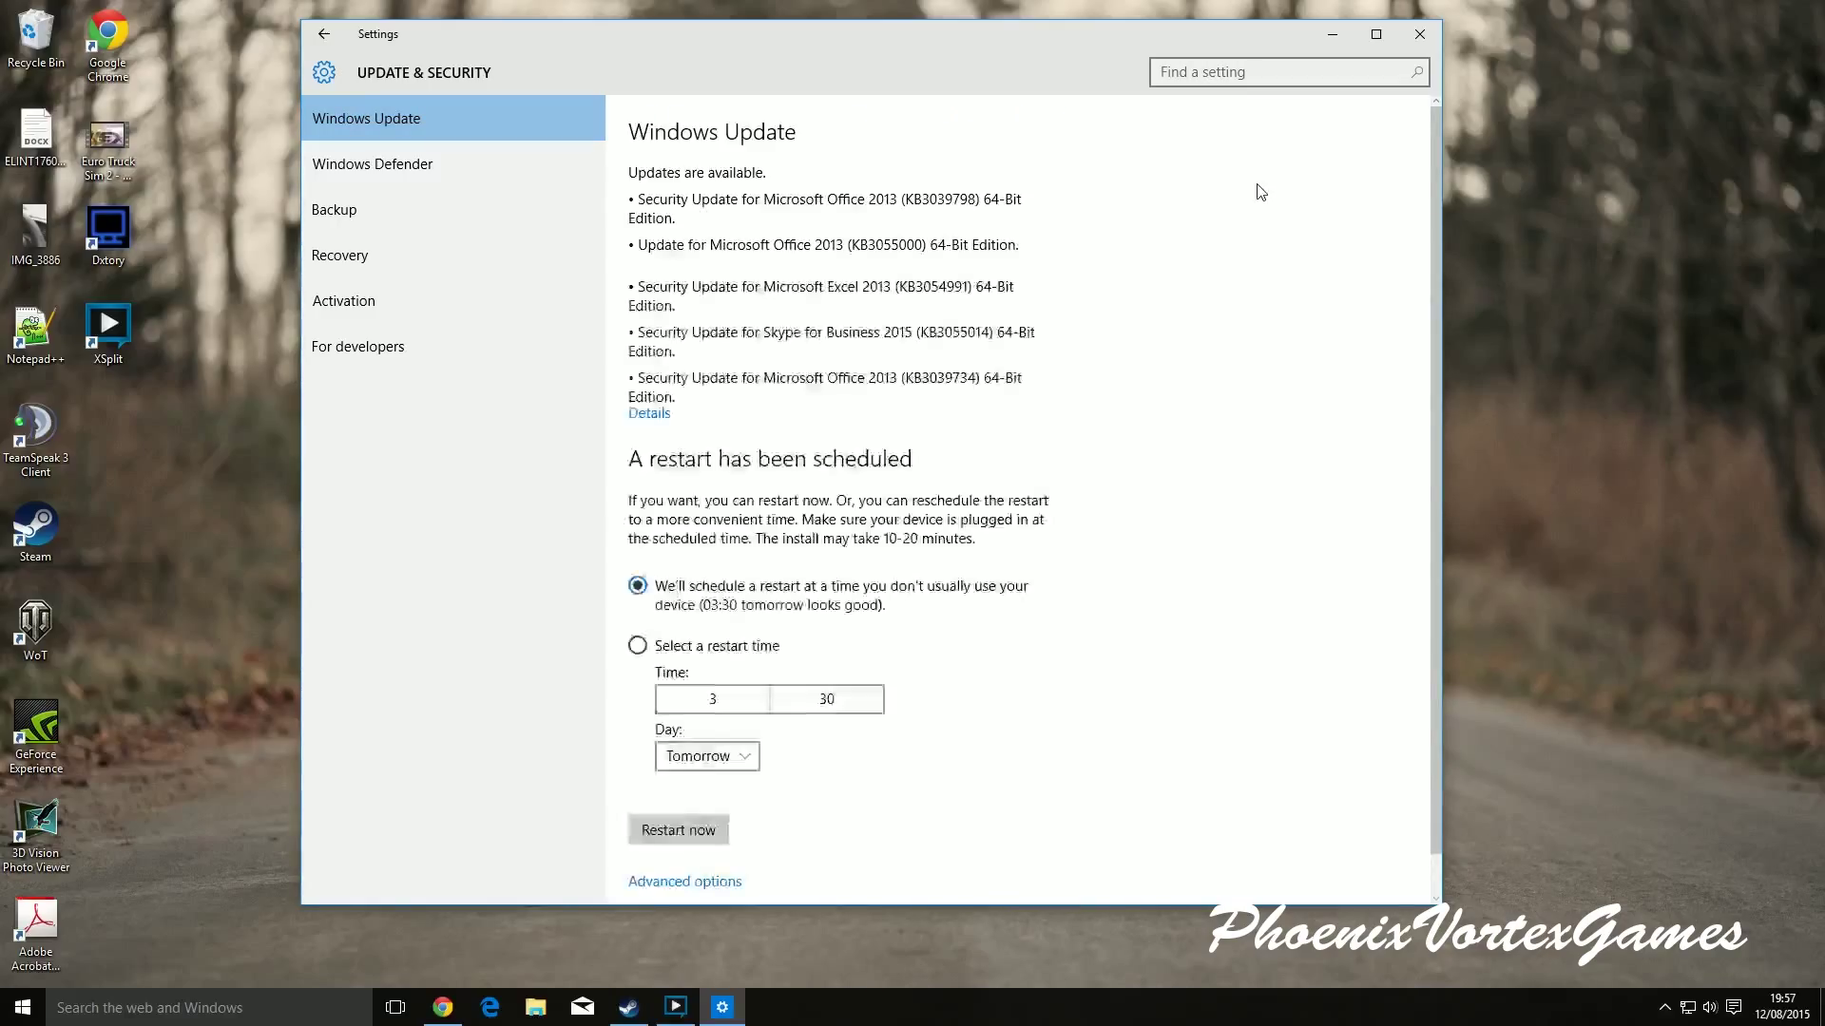
pyautogui.scroll(-3)
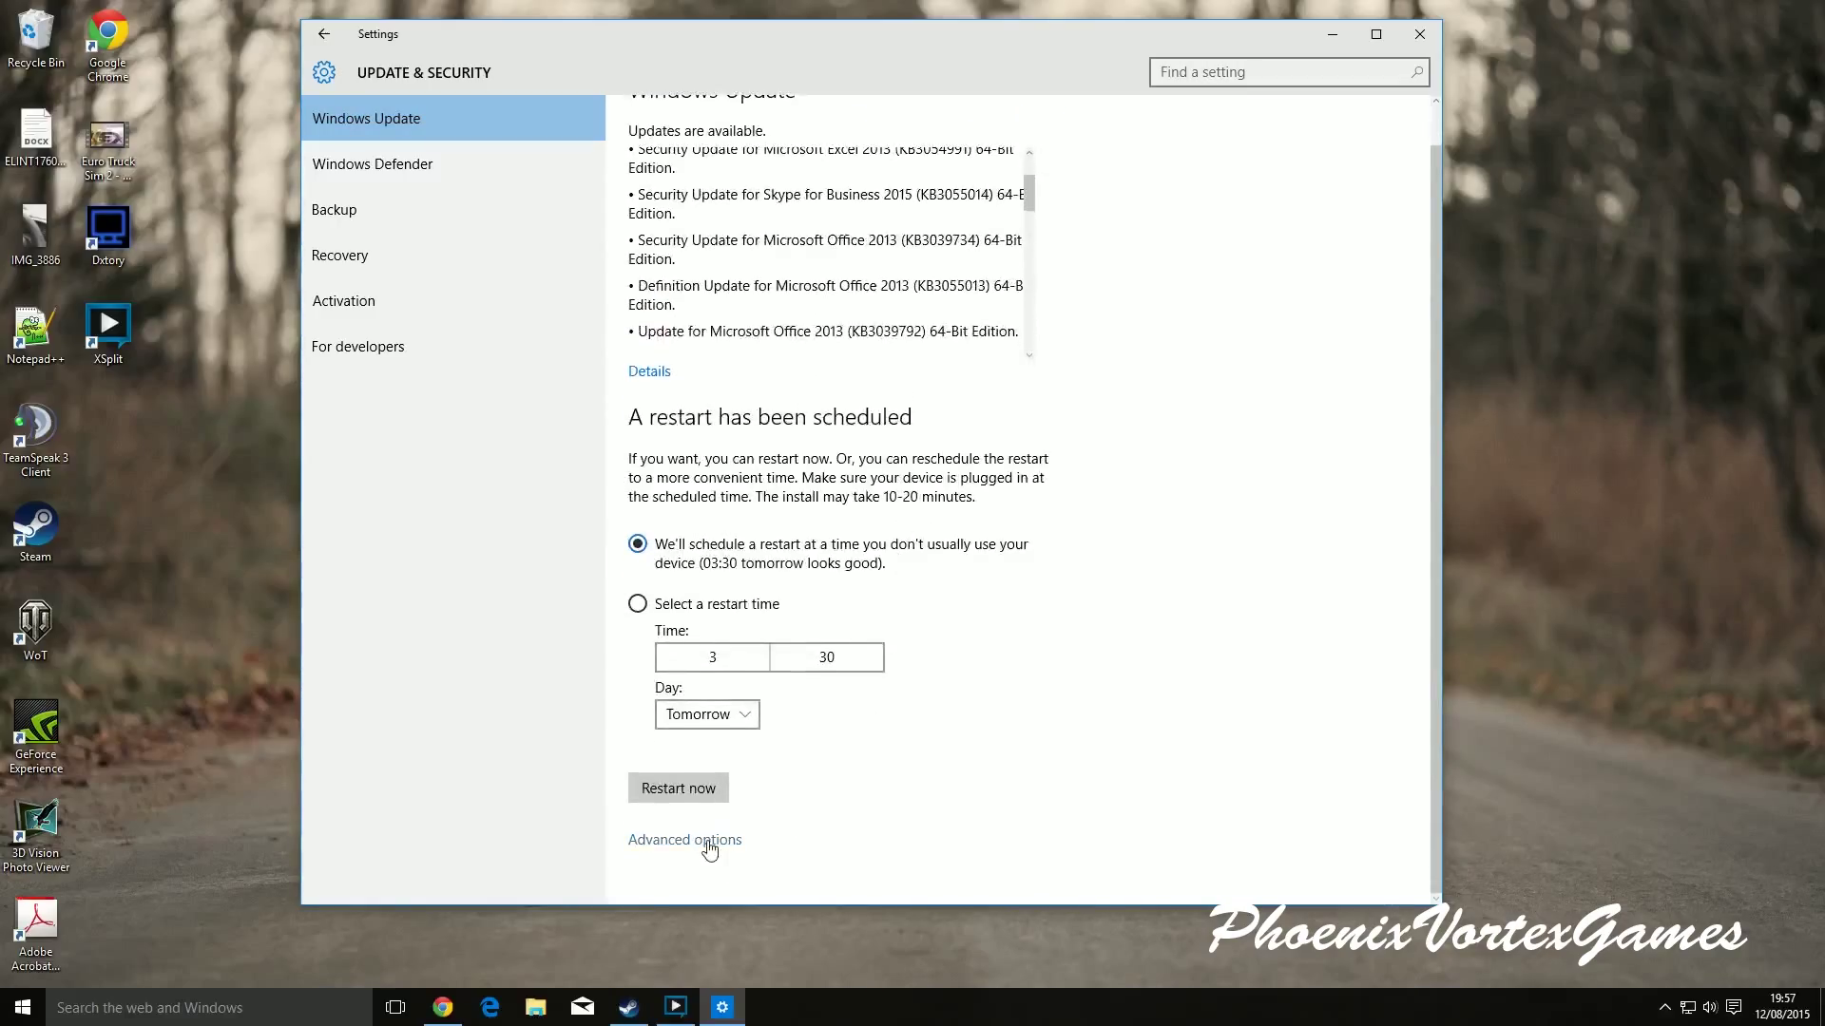
pyautogui.click(684, 839)
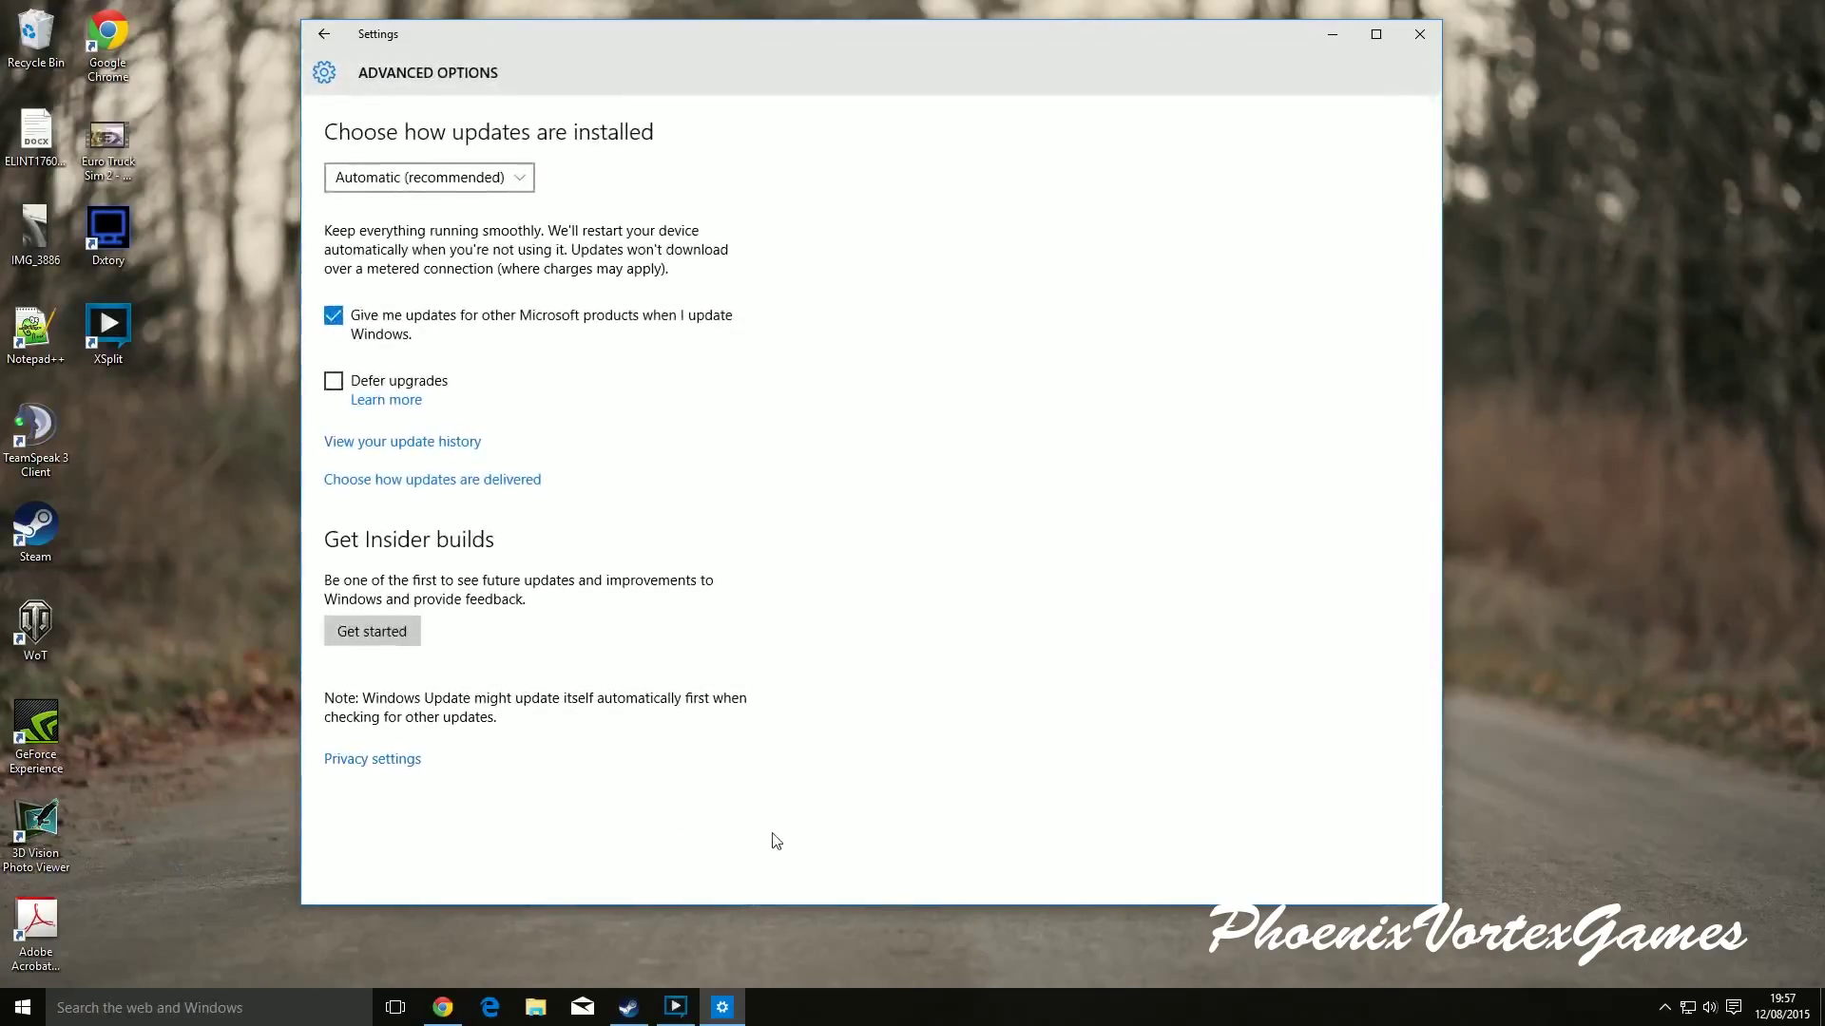
pyautogui.moveTo(432, 479)
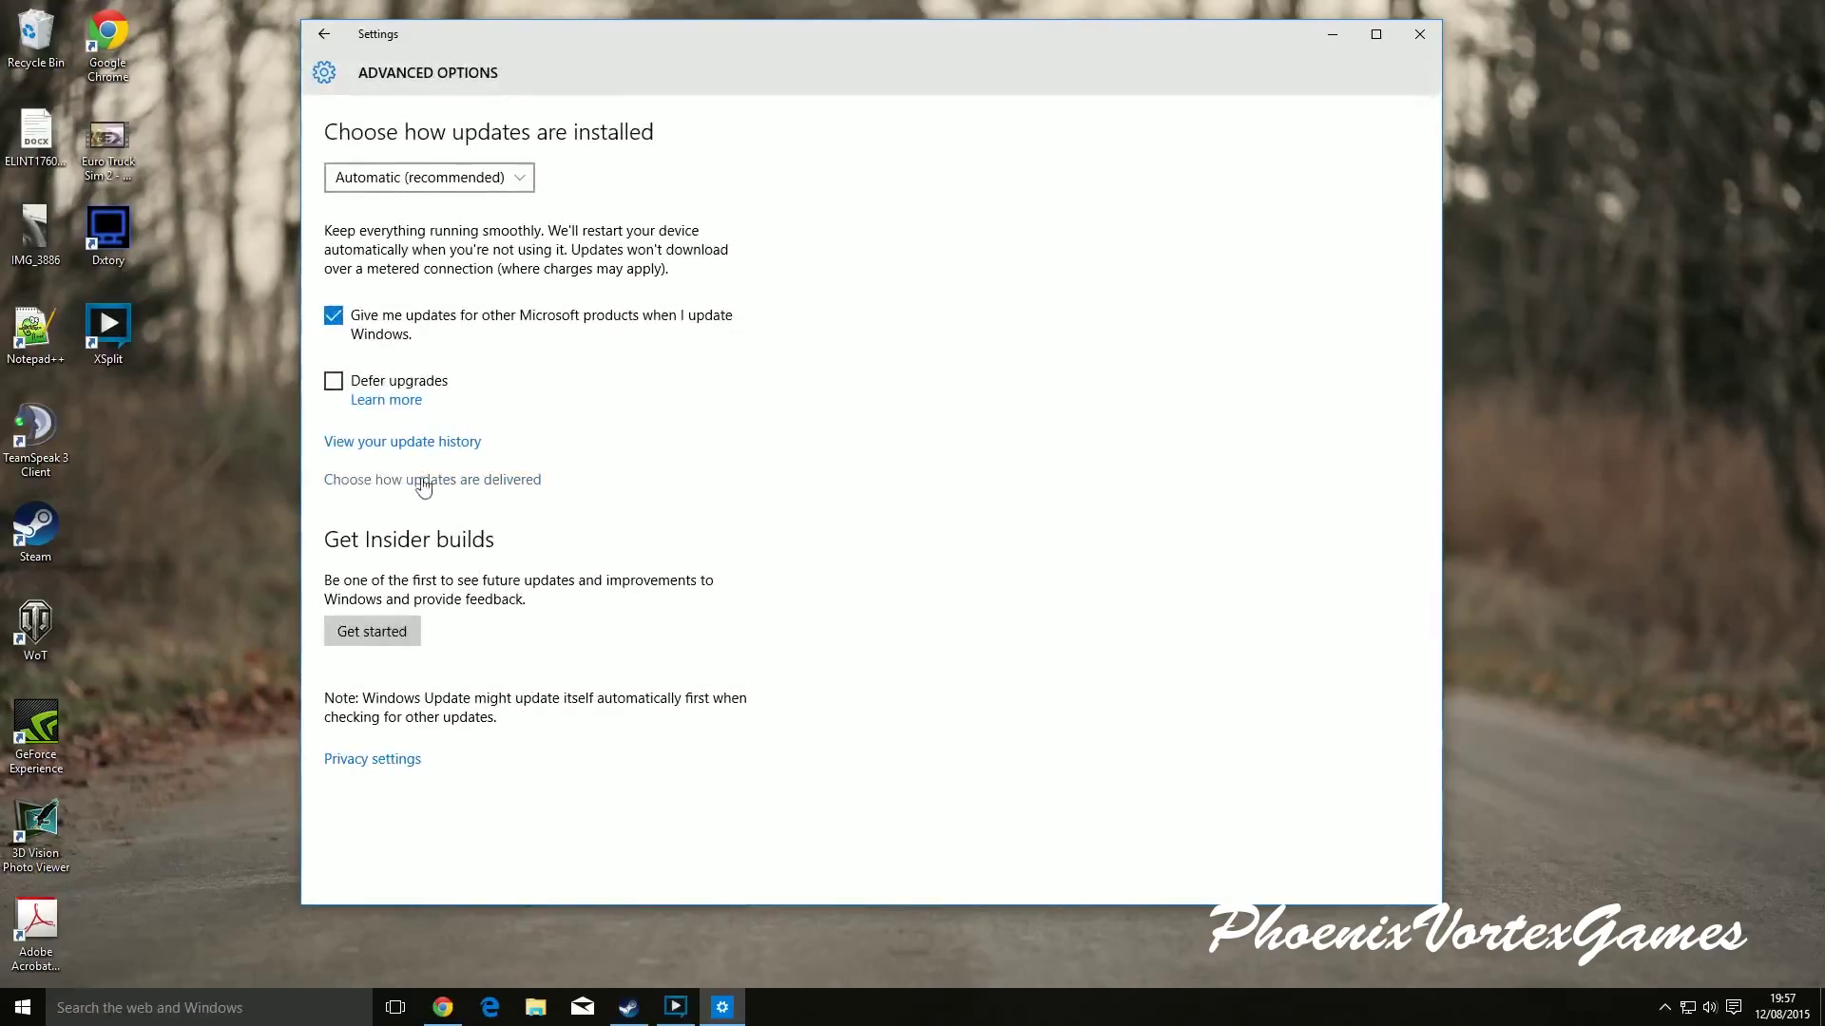
pyautogui.click(431, 479)
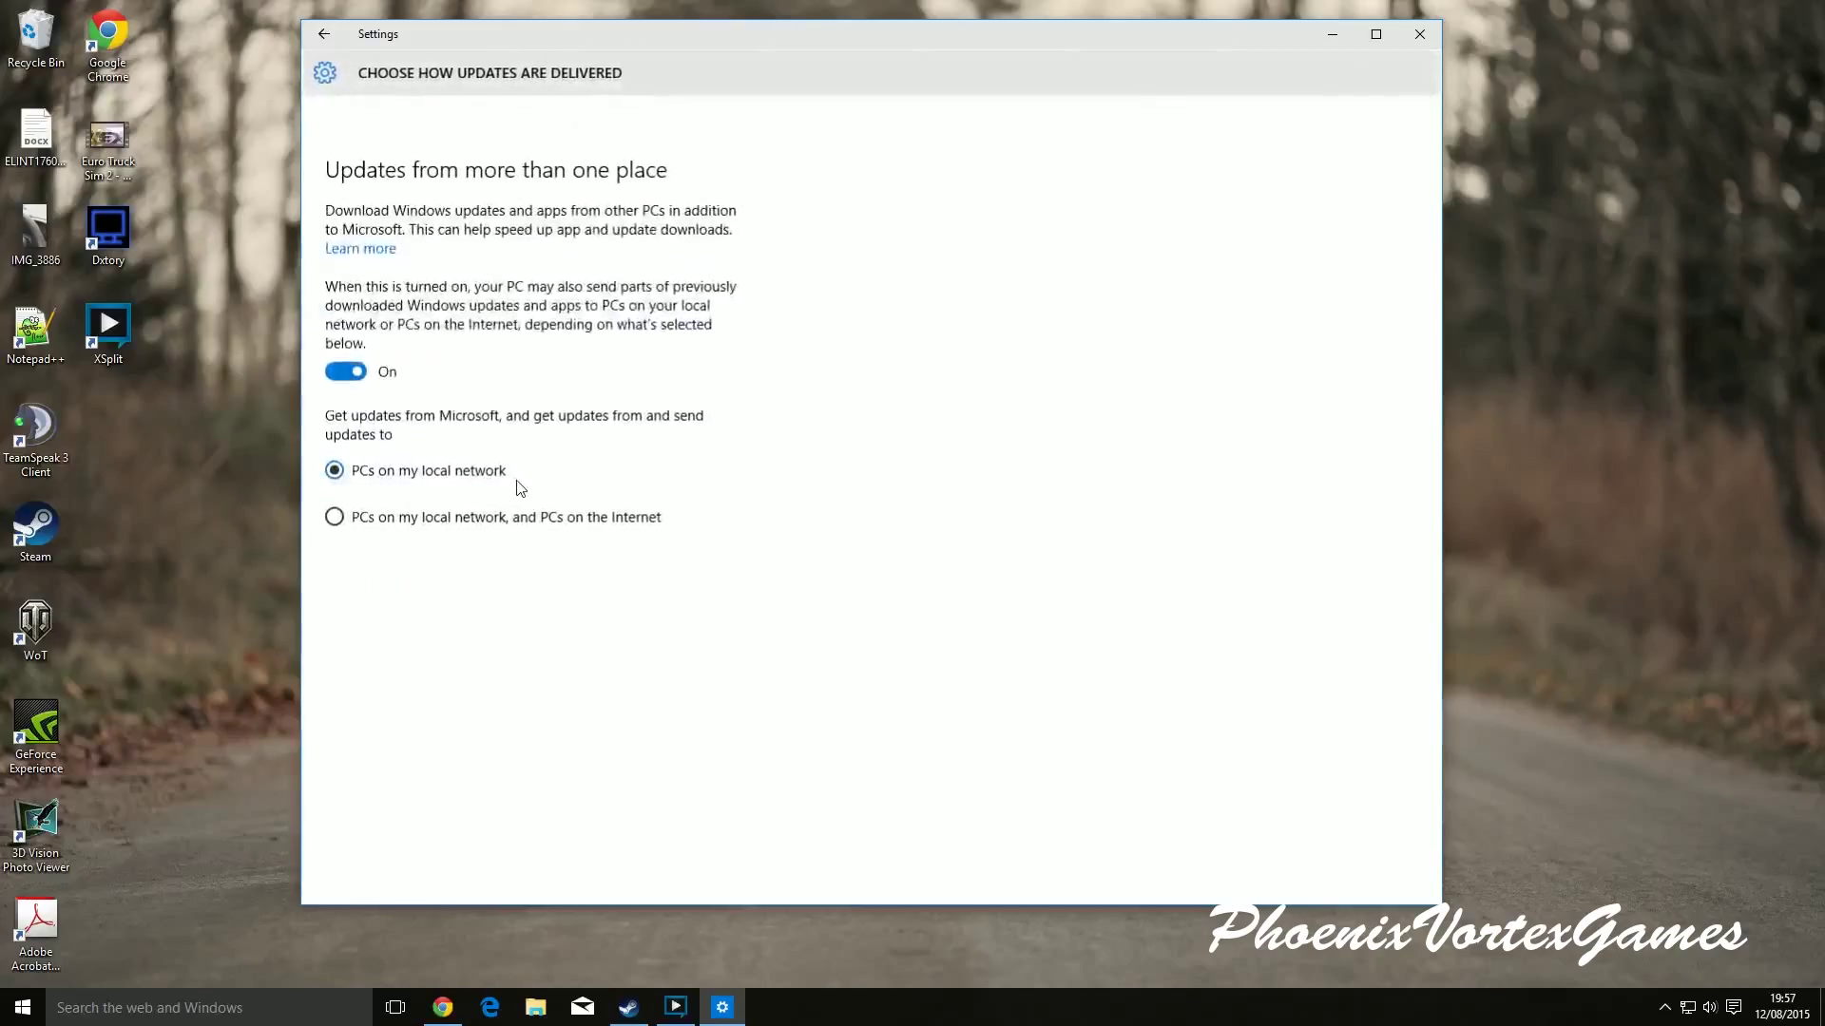
pyautogui.click(344, 370)
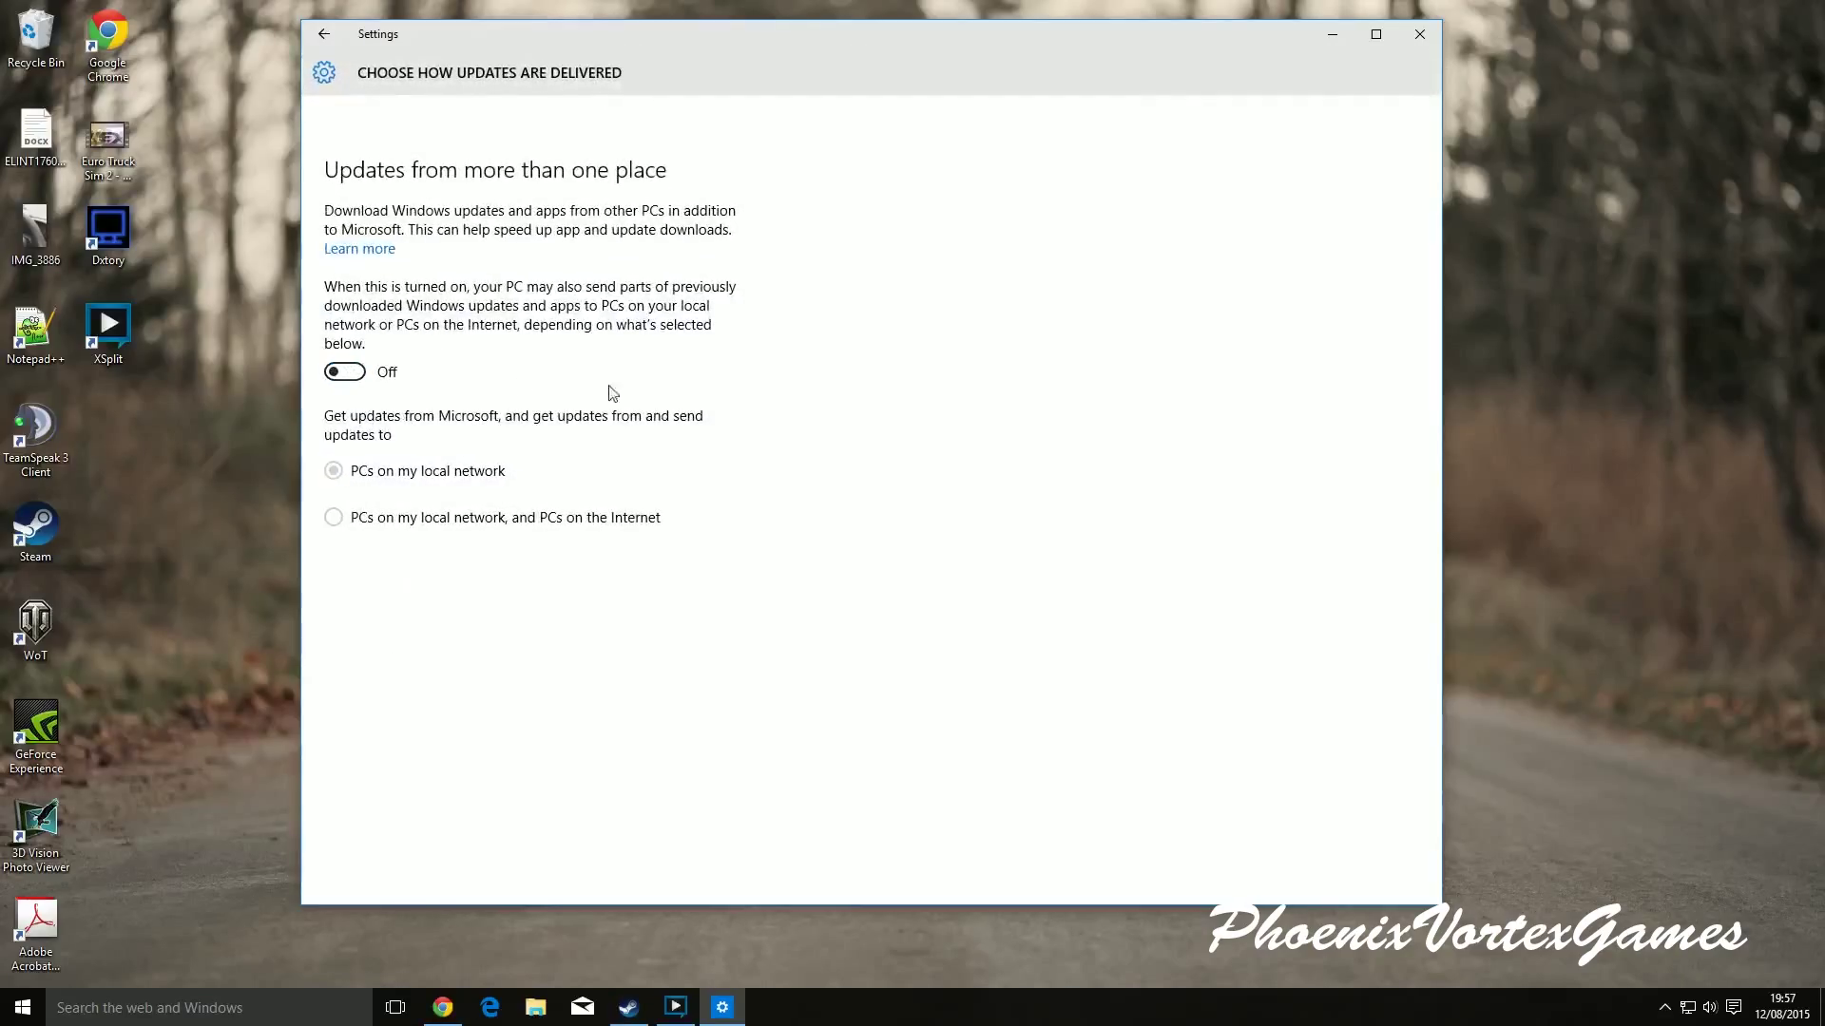
pyautogui.moveTo(481, 261)
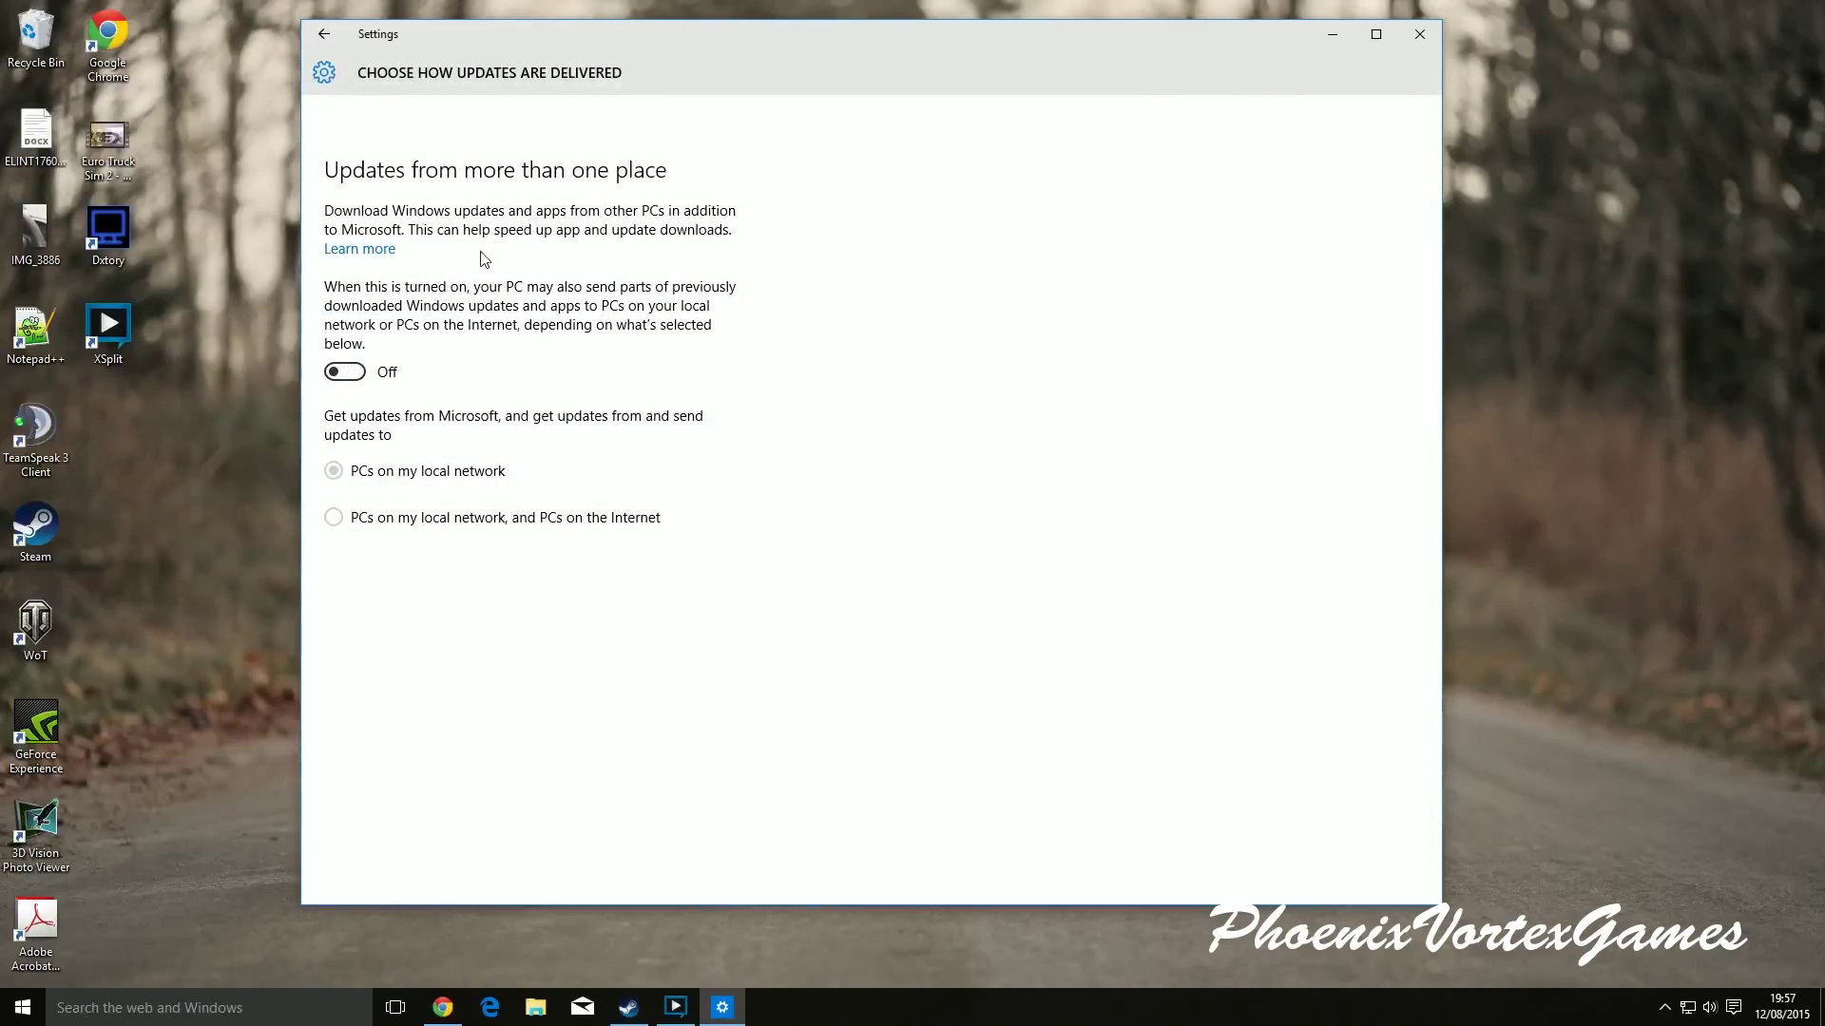
pyautogui.moveTo(581, 300)
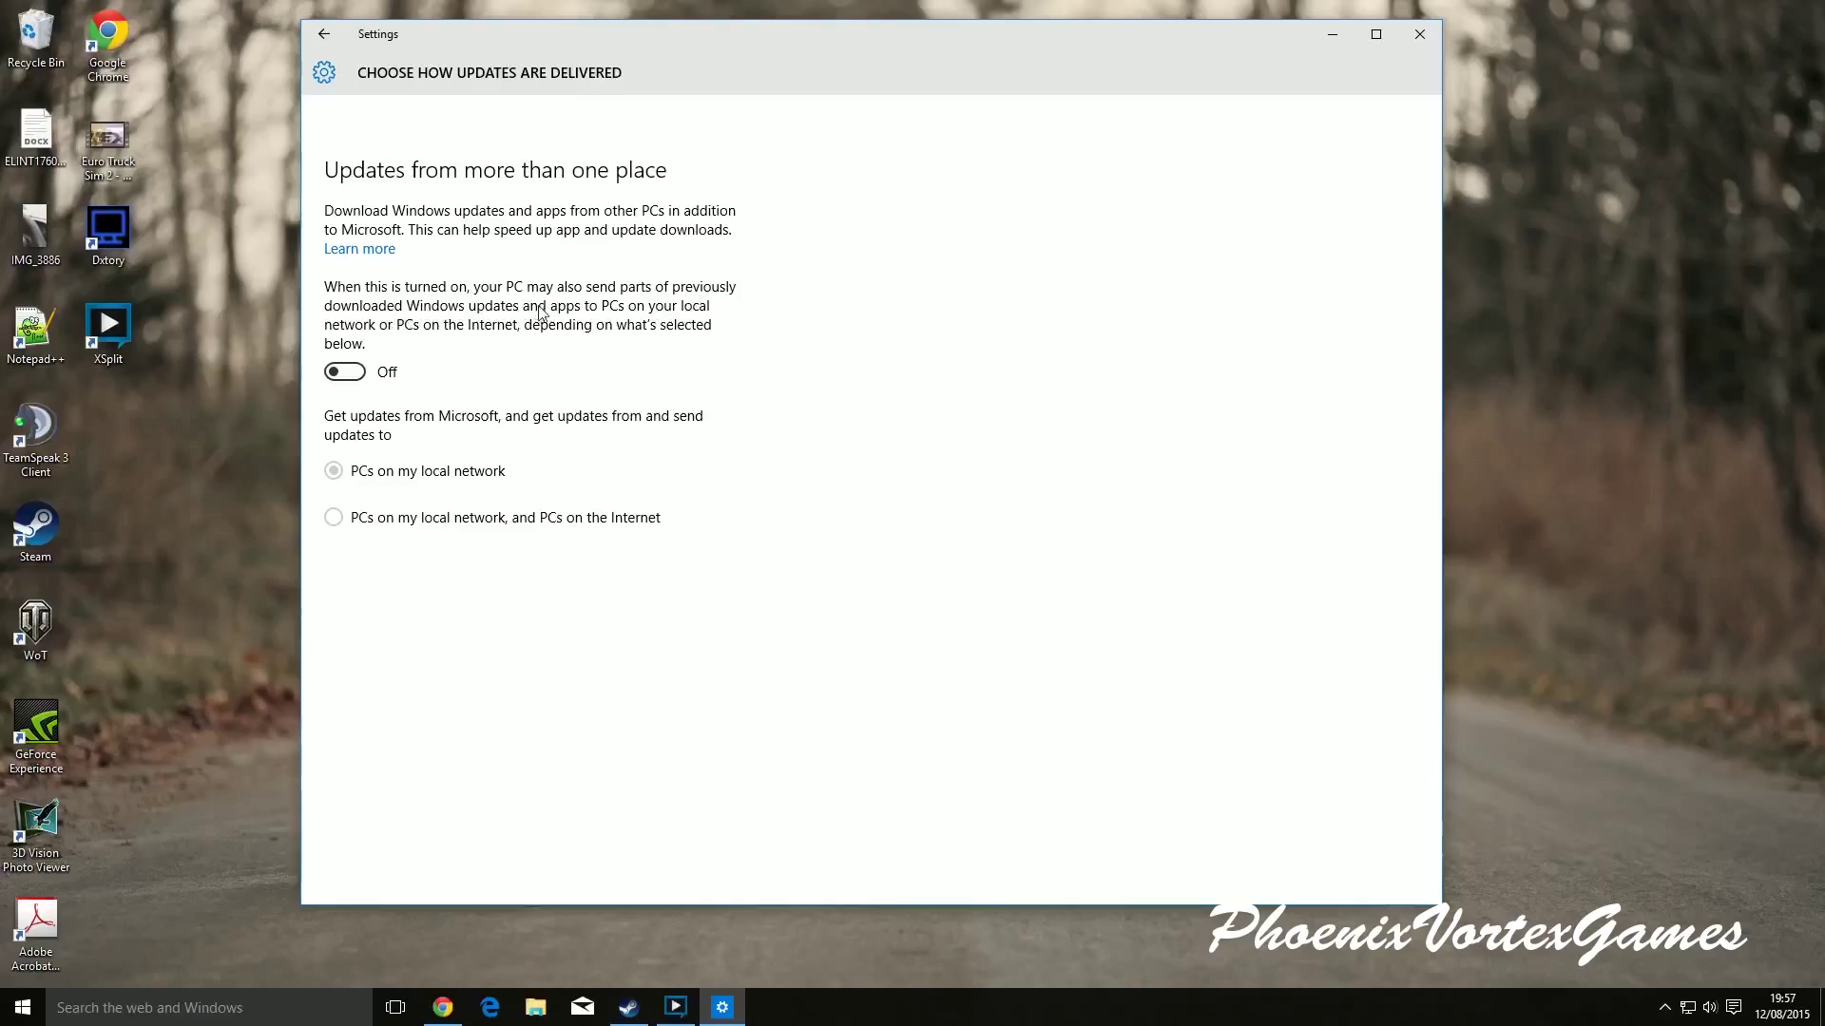
pyautogui.moveTo(669, 306)
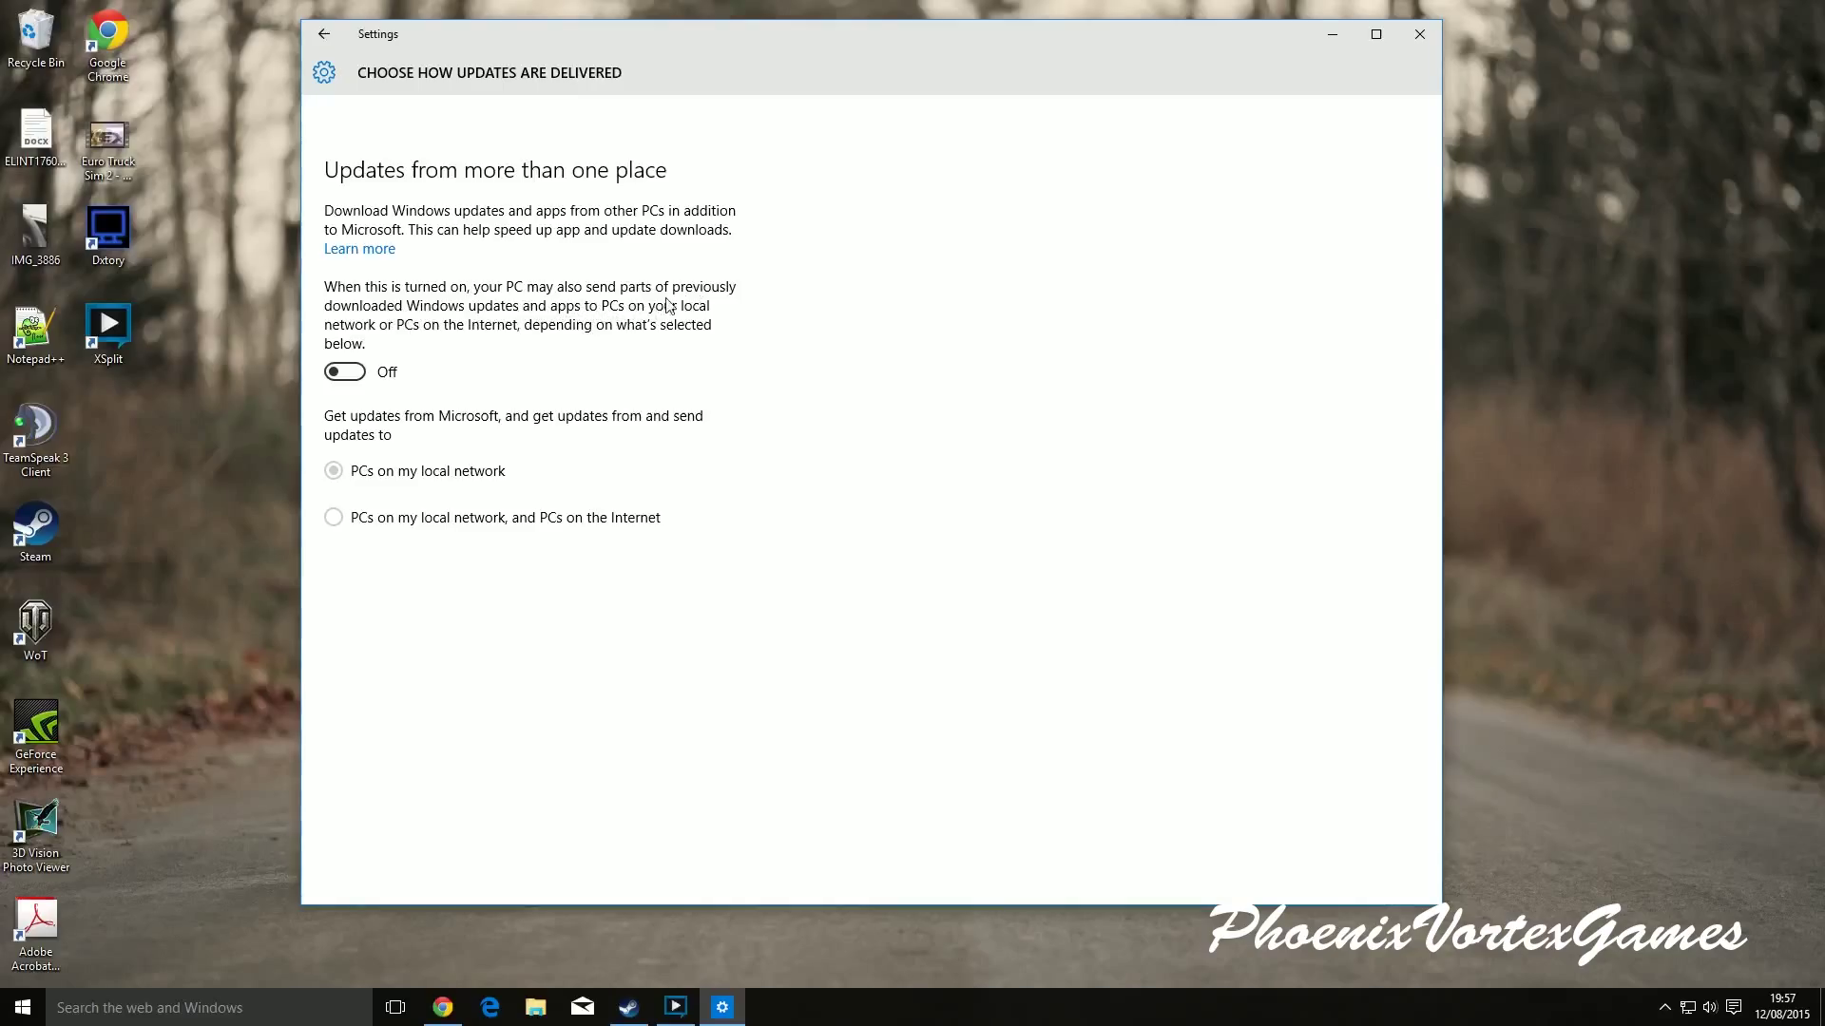
pyautogui.moveTo(449, 344)
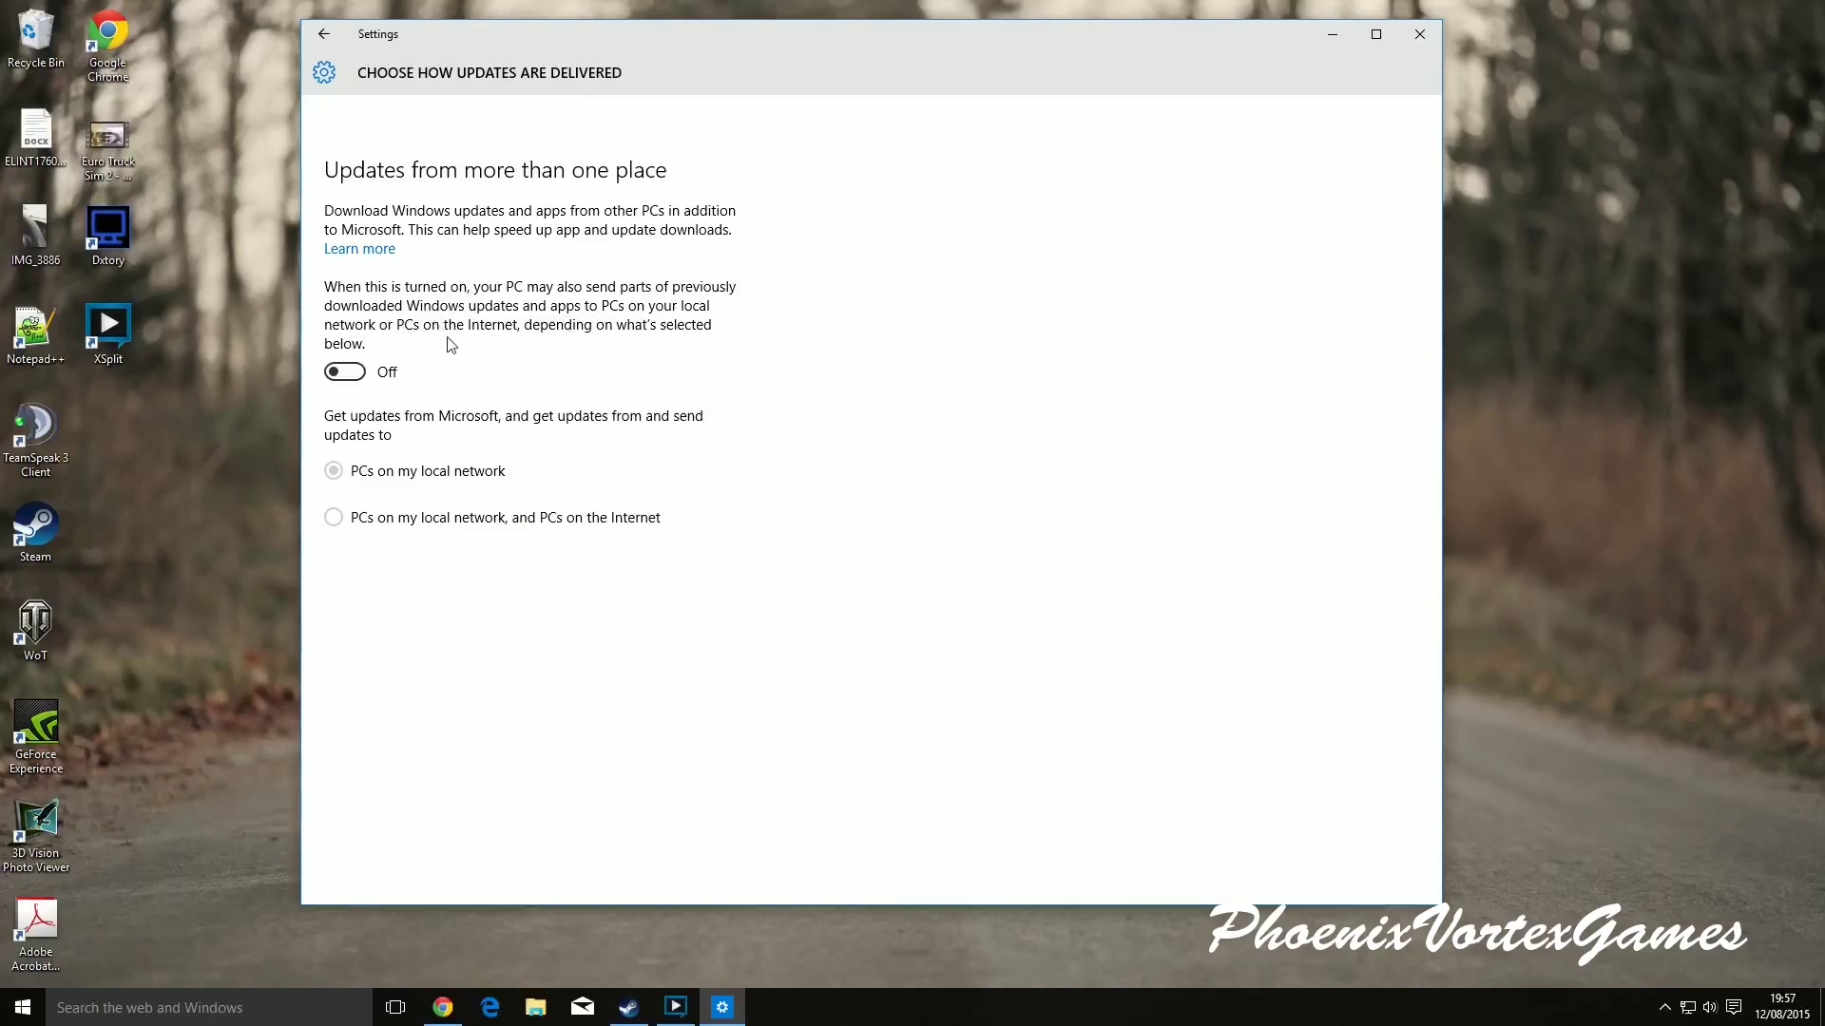
pyautogui.moveTo(468, 306)
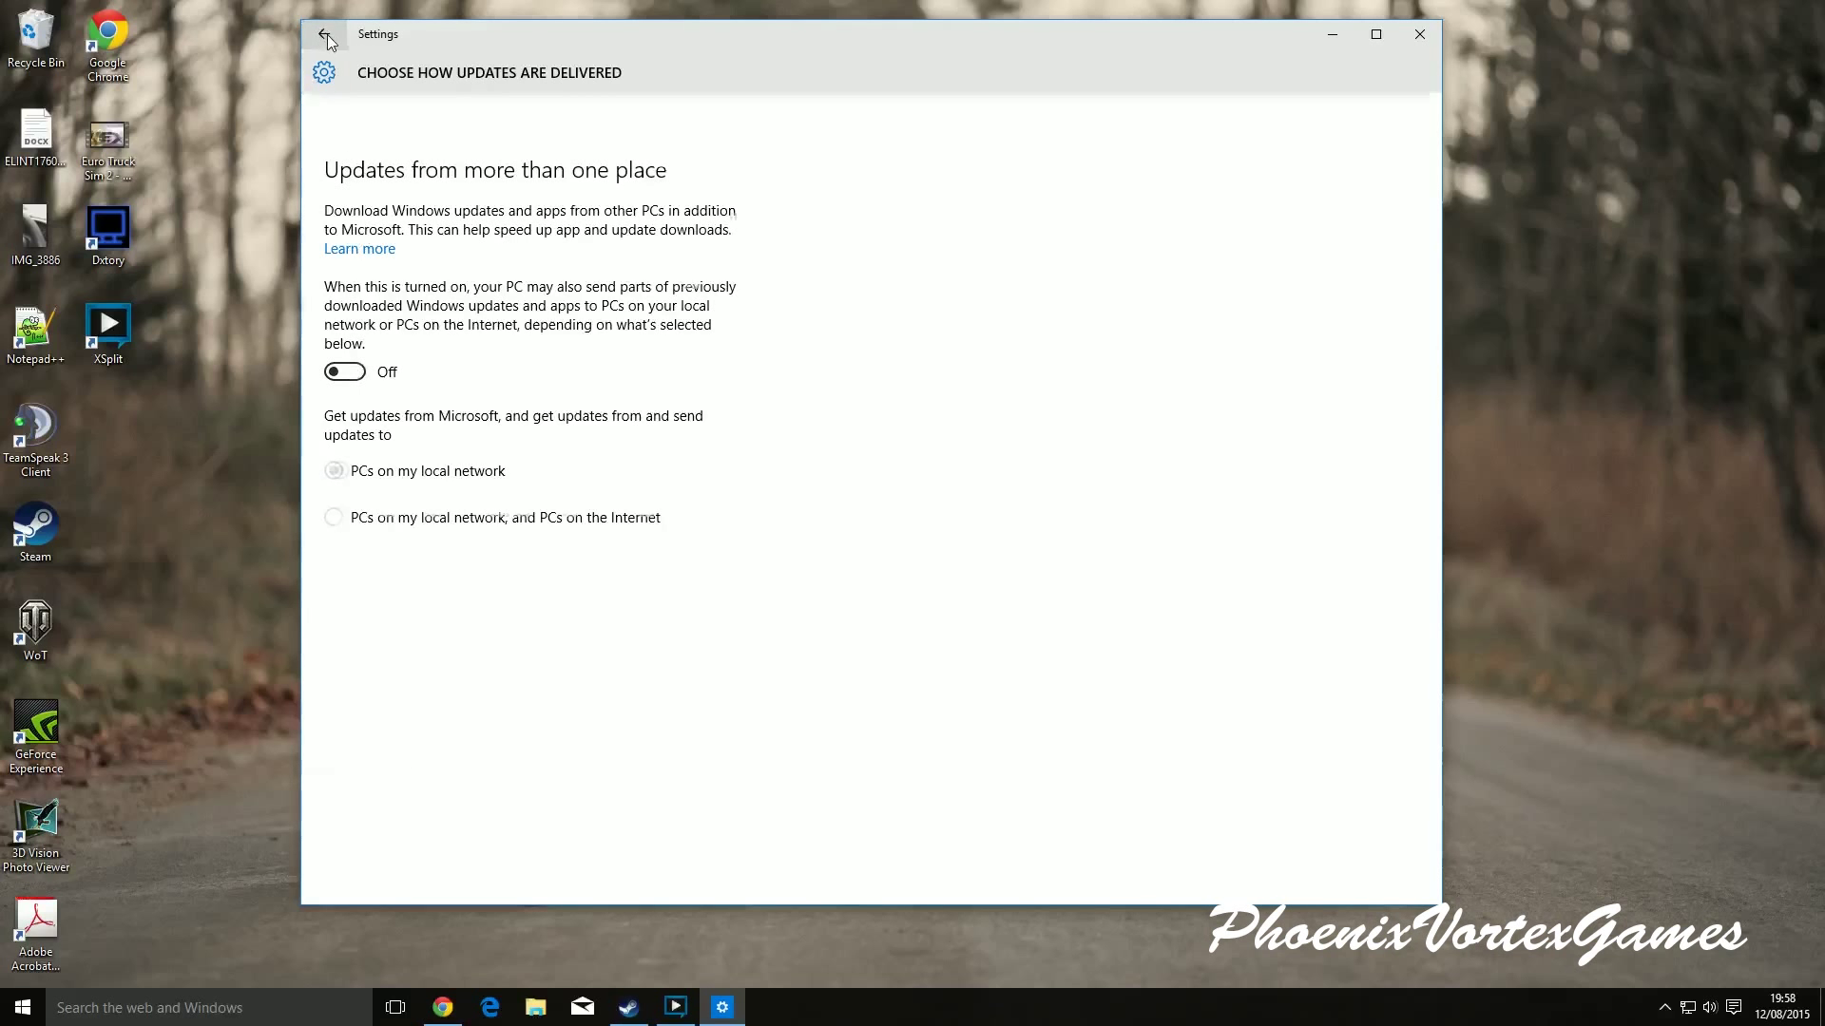
# Navigate back to the Windows Update page, leaving delivery sharing off.
pyautogui.click(325, 34)
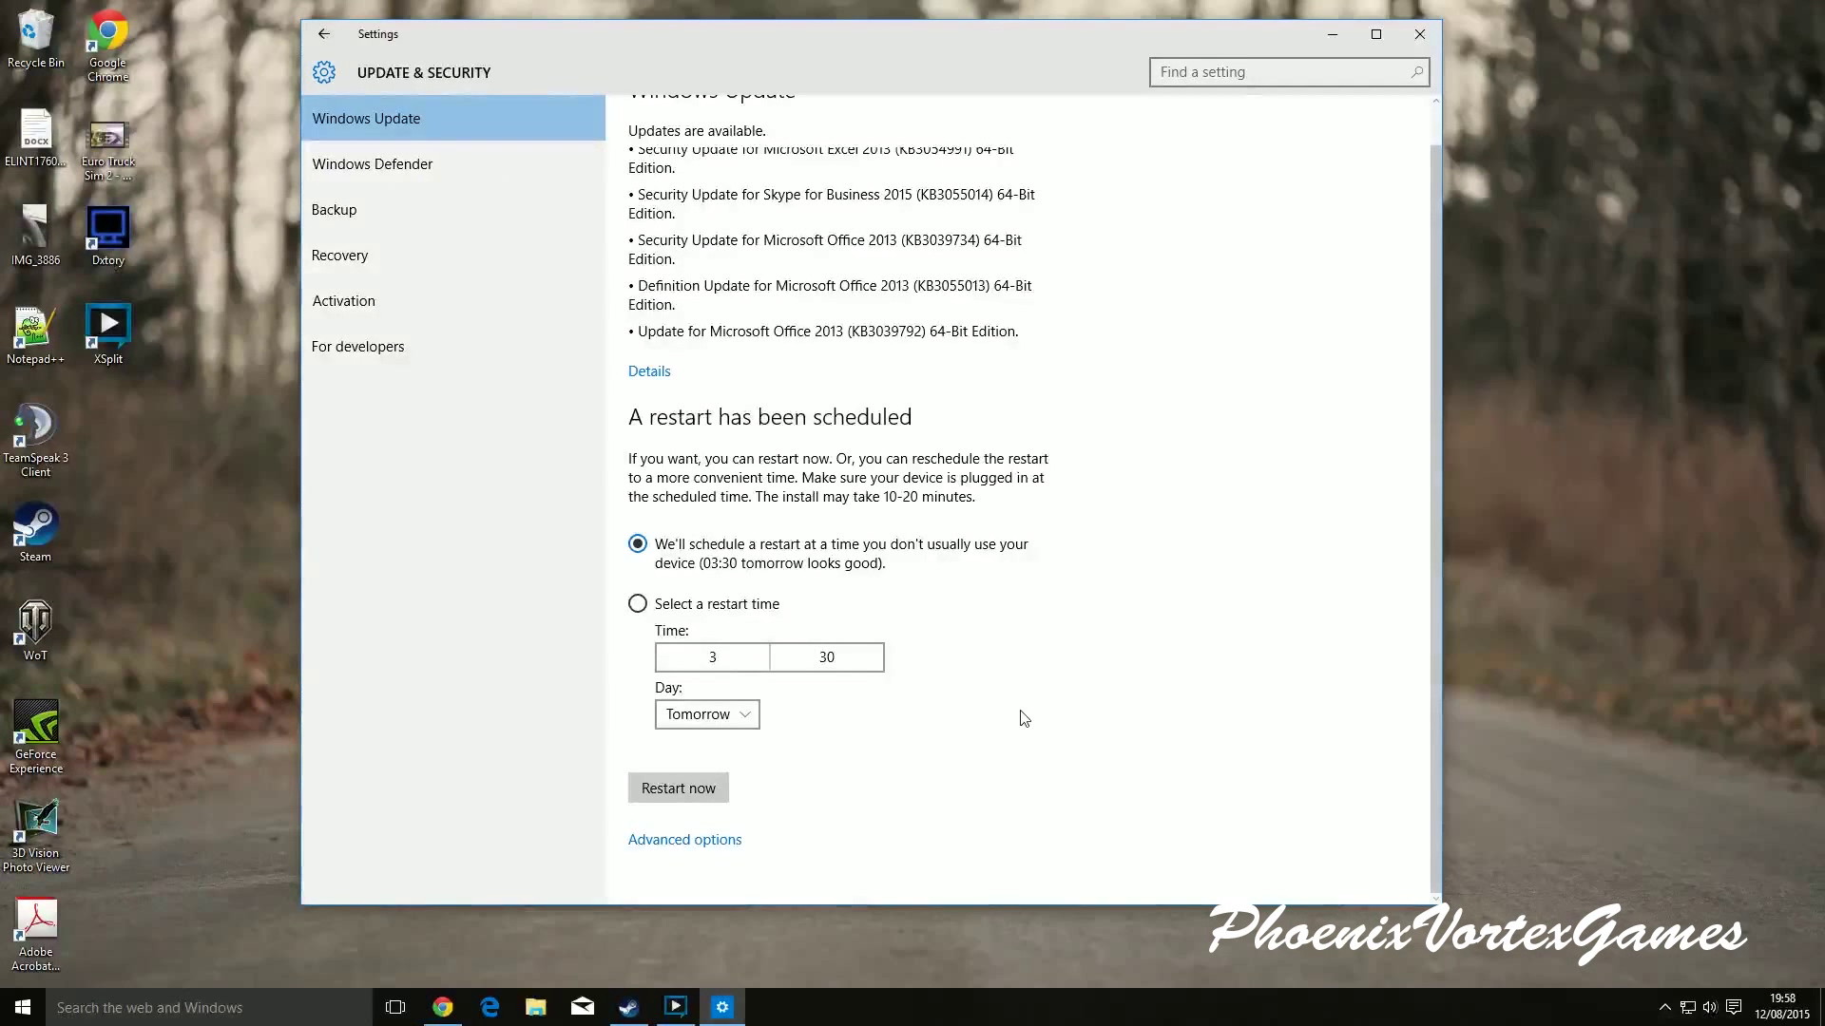